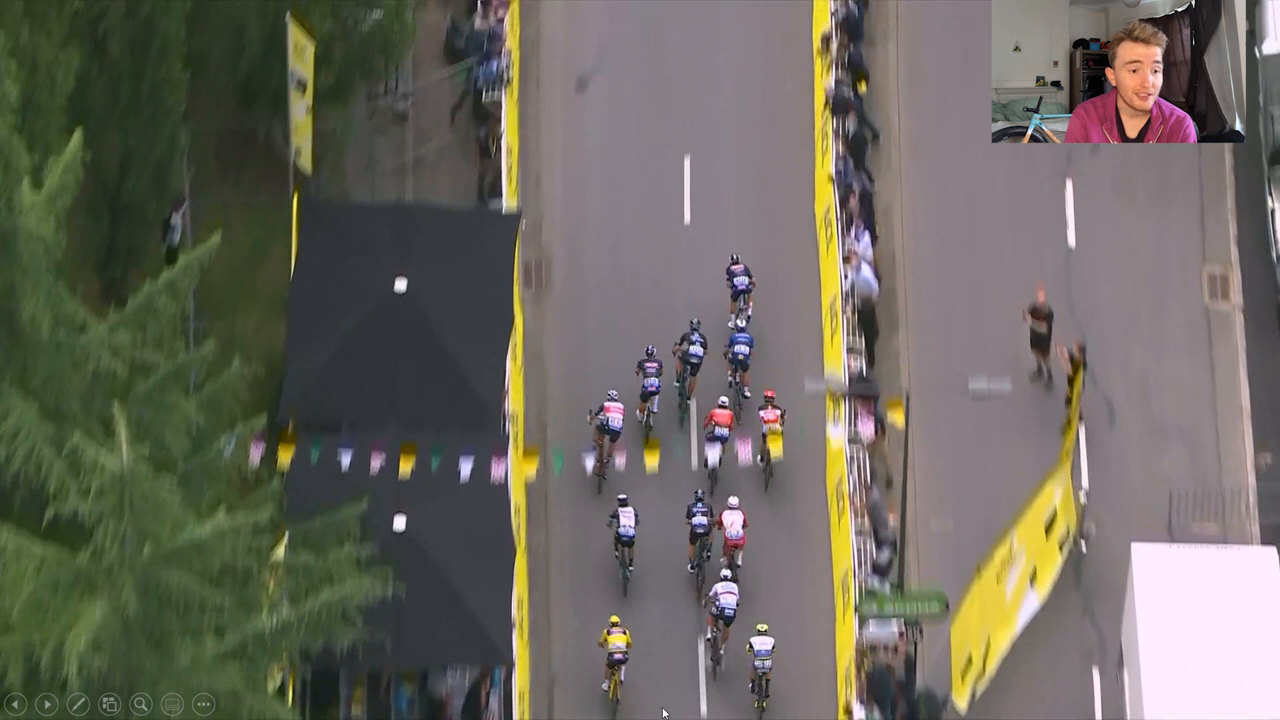
pyautogui.moveTo(632, 464)
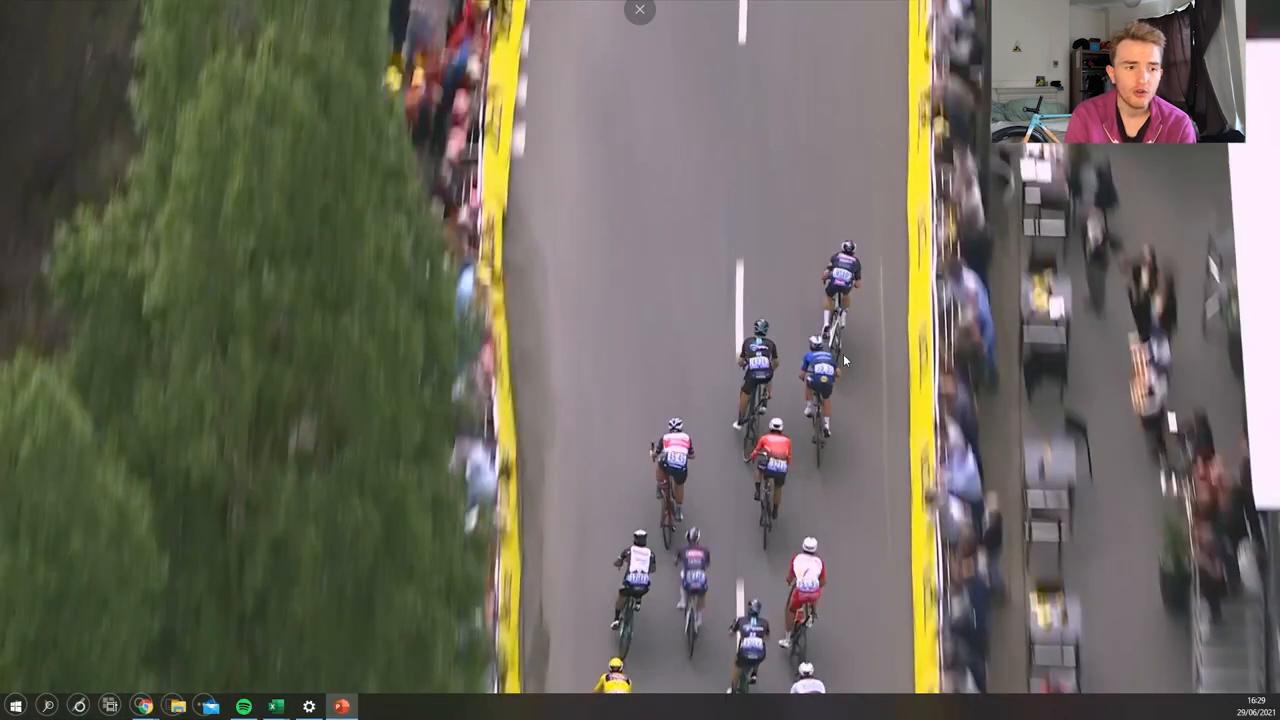
pyautogui.moveTo(818, 400)
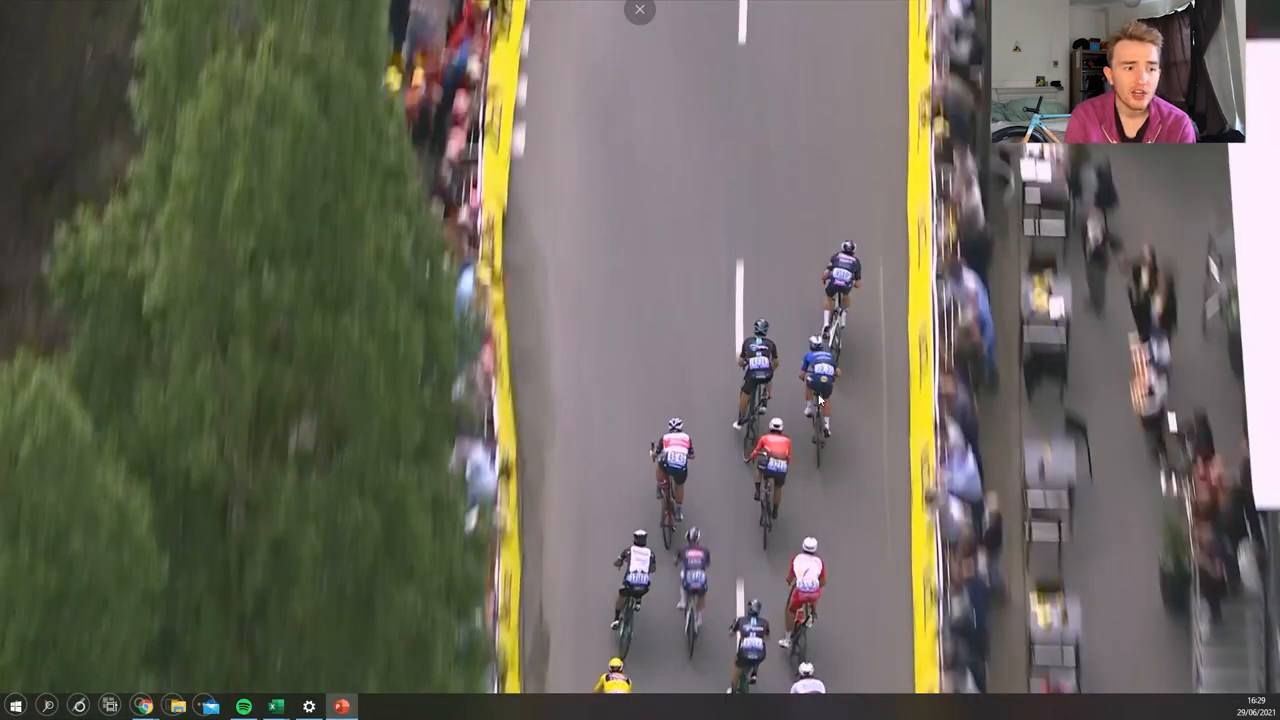